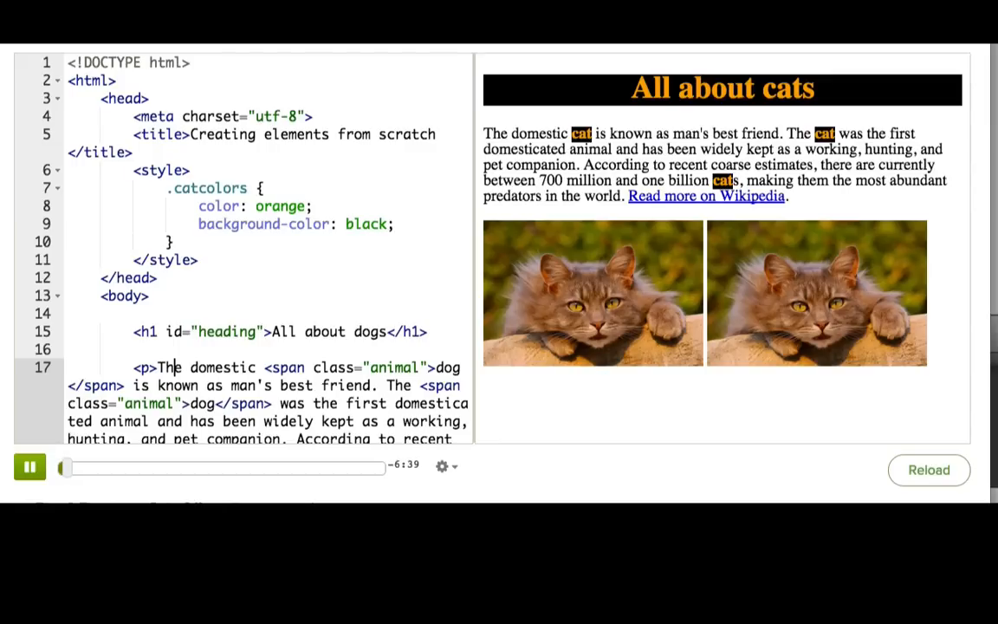
Scroll the editor to the blank line after the loop styling the animal names
scroll(down, 3)
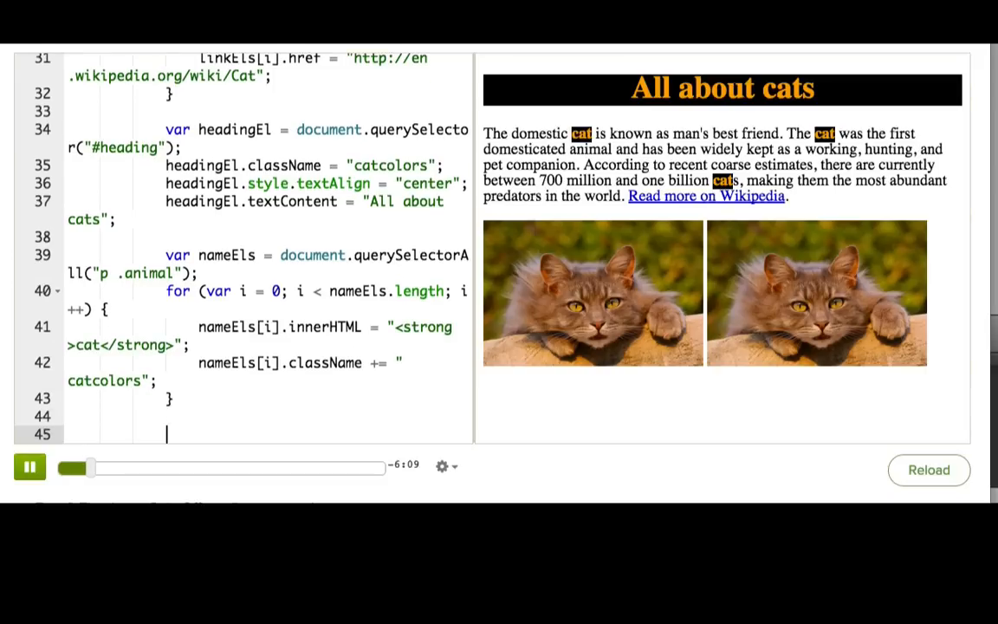
Write // <img> and var catEl = document.createElement("img"); at the script's end
text(// <)
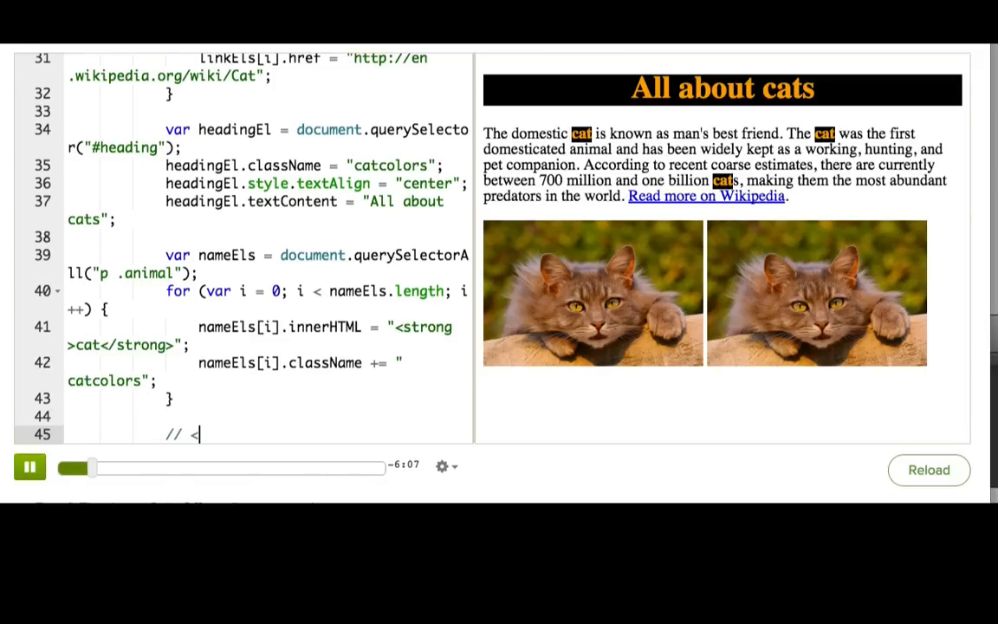
text(<img>)
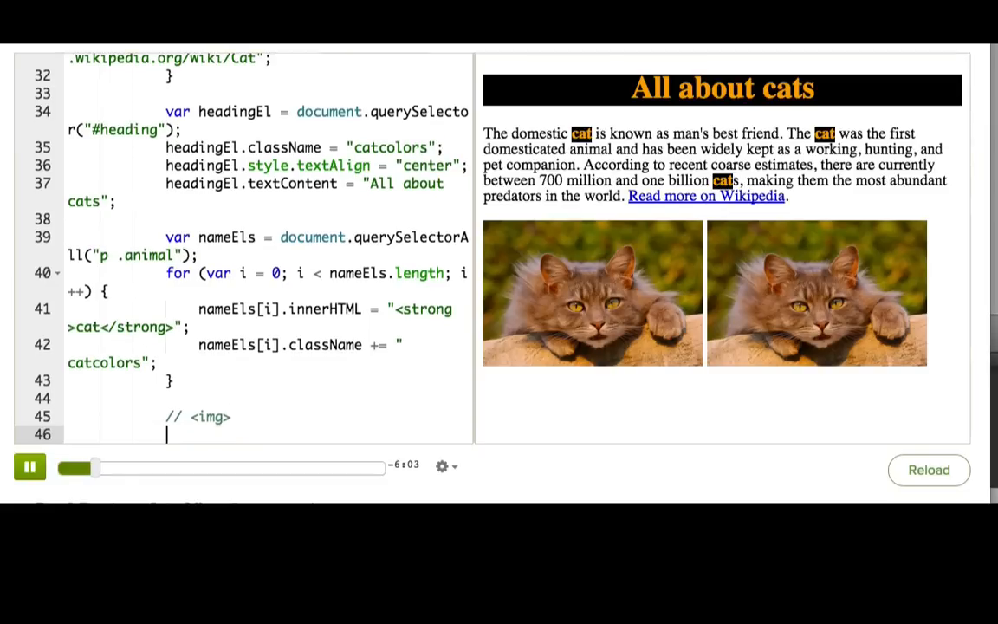
text(var cat)
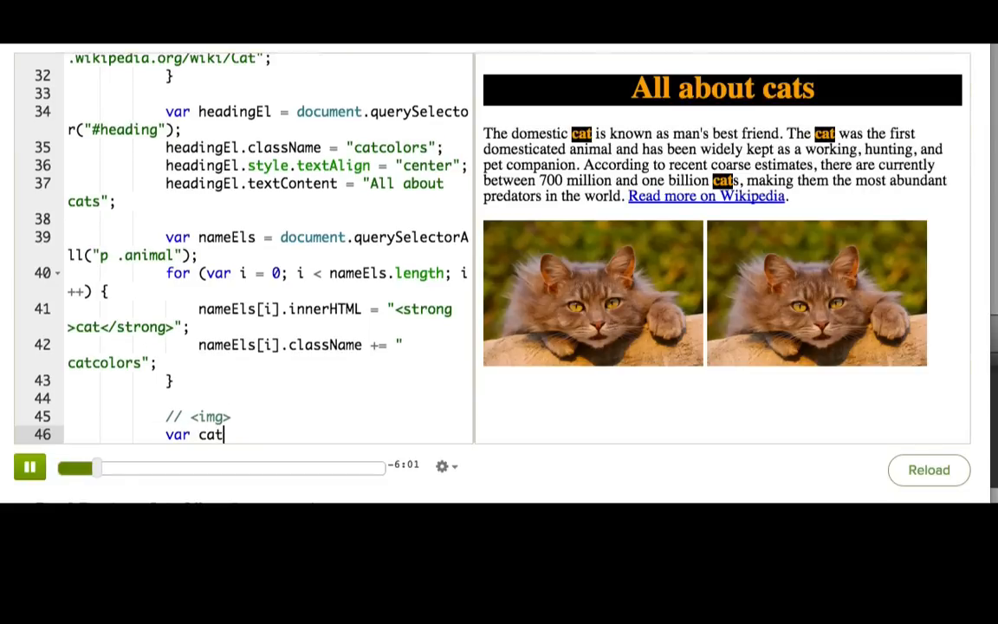
text(El =)
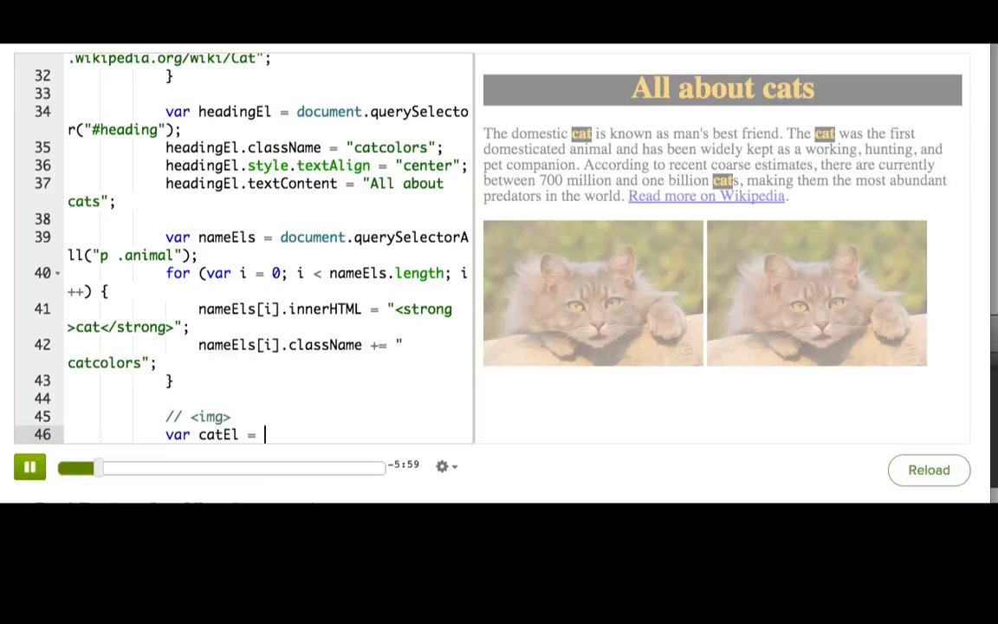
text(document.createElement("i)
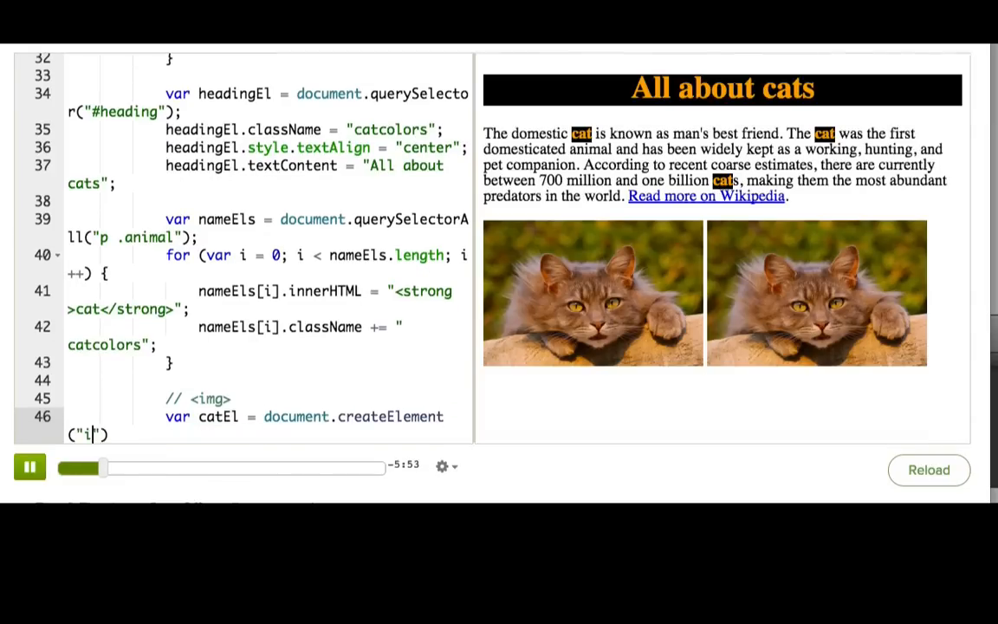
text(m)
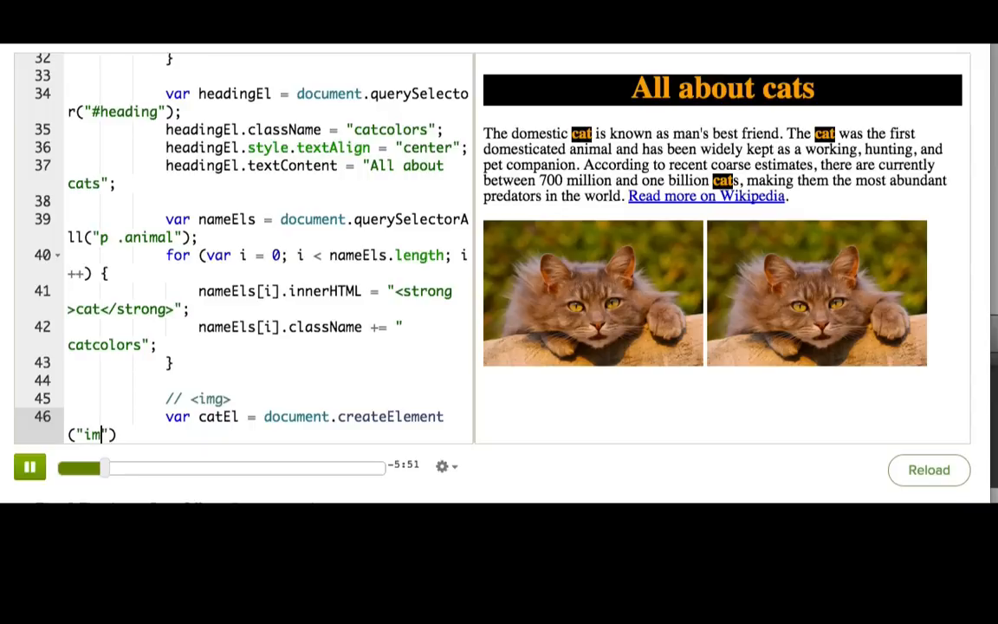
text(g");)
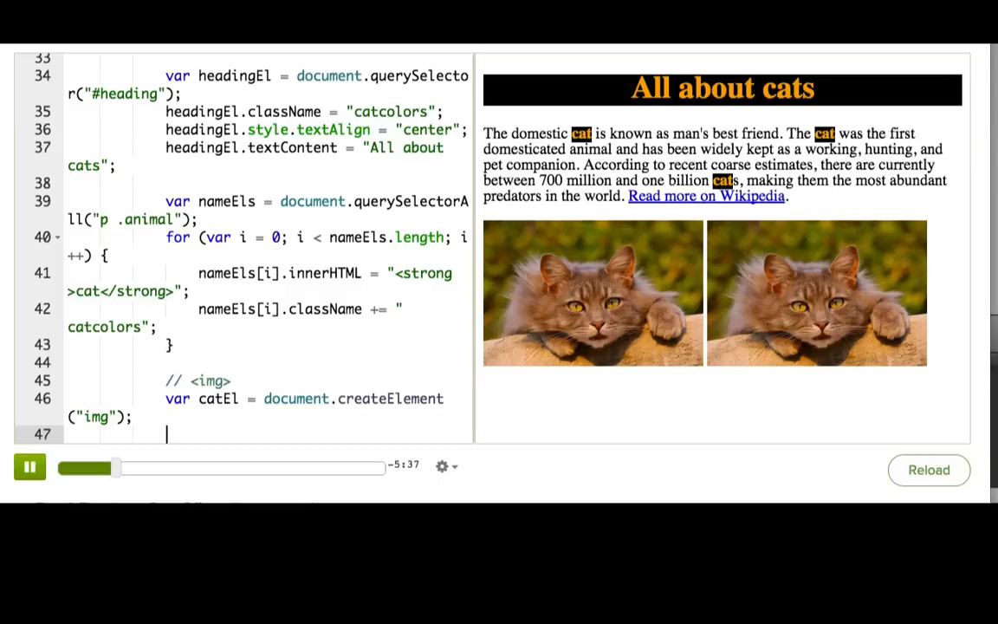
Assign catEl.src the kasandbox programming-images animals/cat.png URL
text(cat)
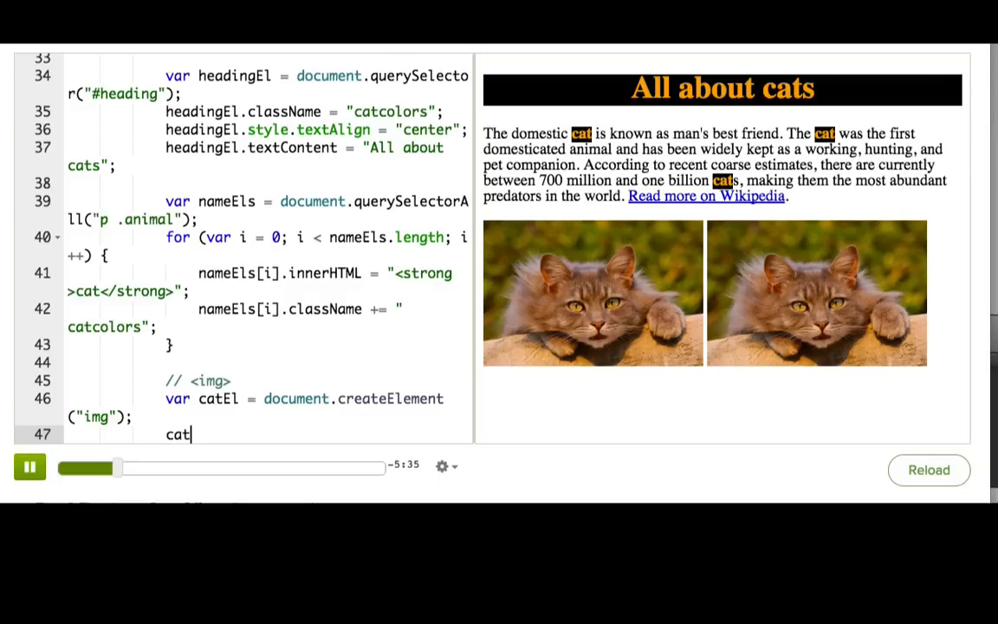
text(El.src)
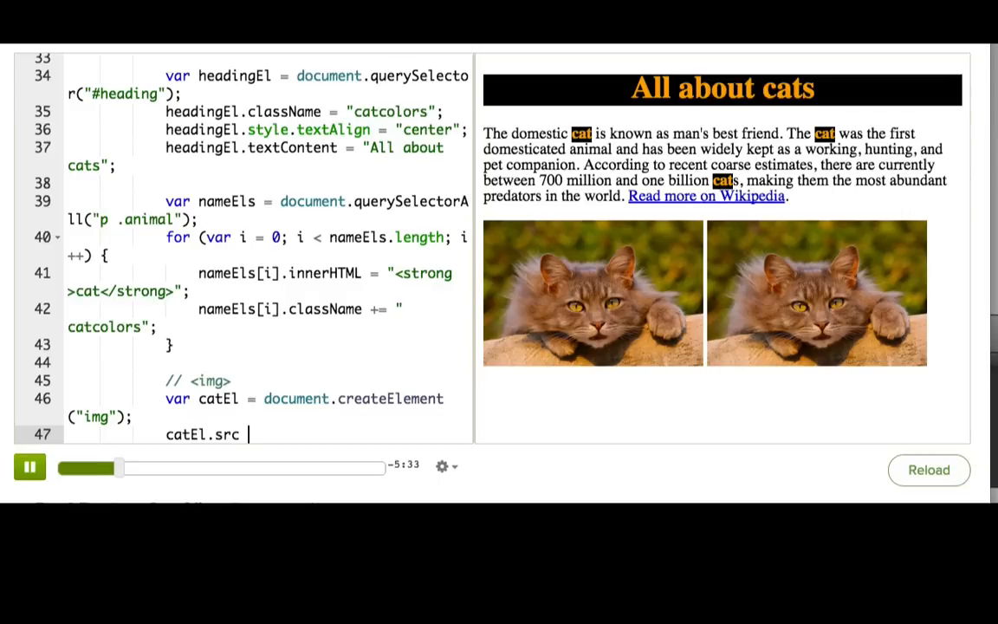
text(=)
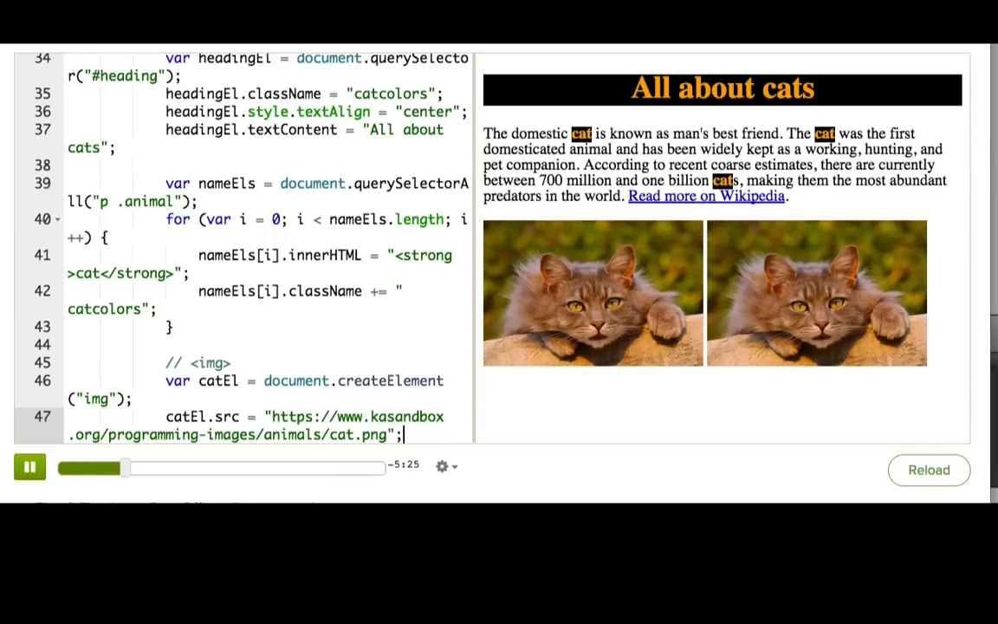
Assign catEl.alt the text "Photo of cute cat"
text(cat)
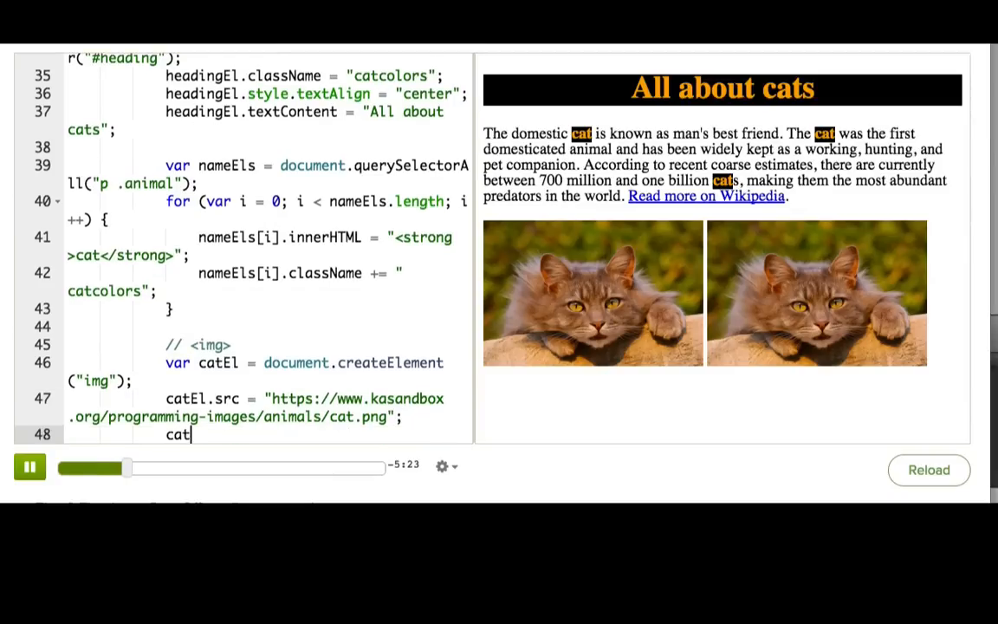
text(El.alt =)
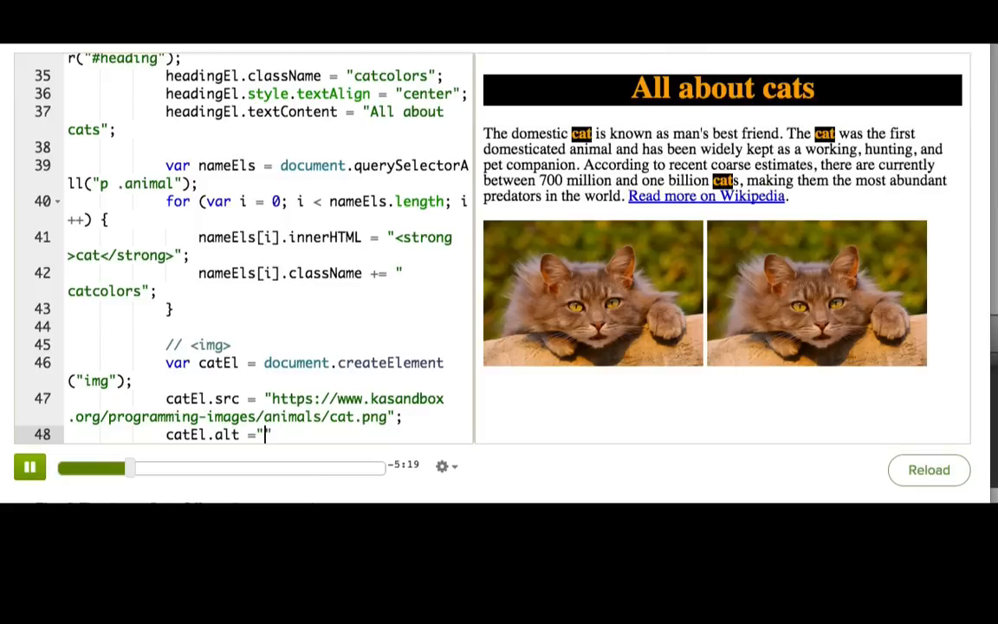
text(Photo of it)
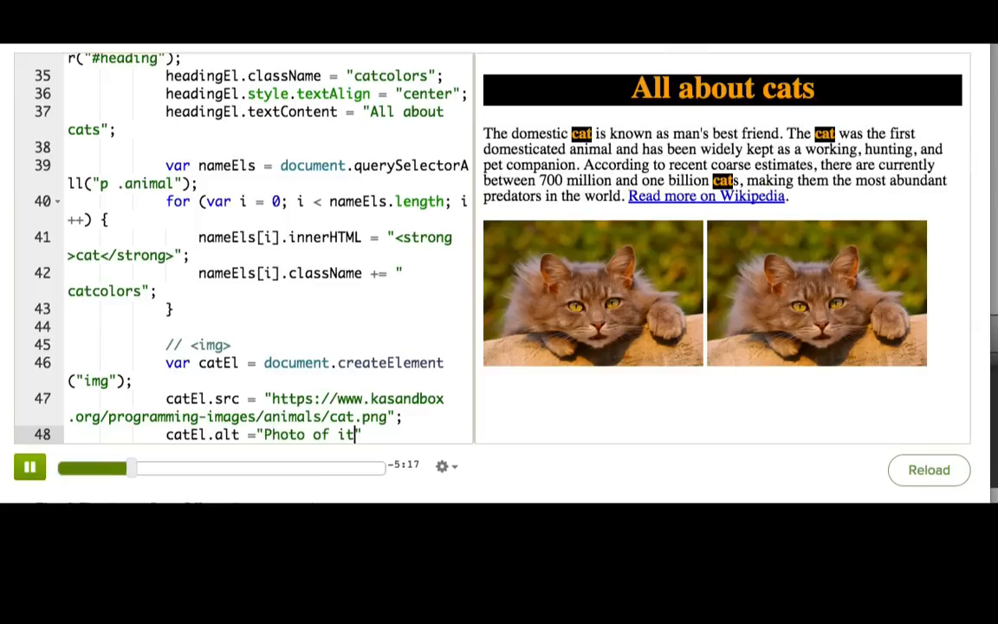
text(cute cat";)
click(269, 344)
text( src="")
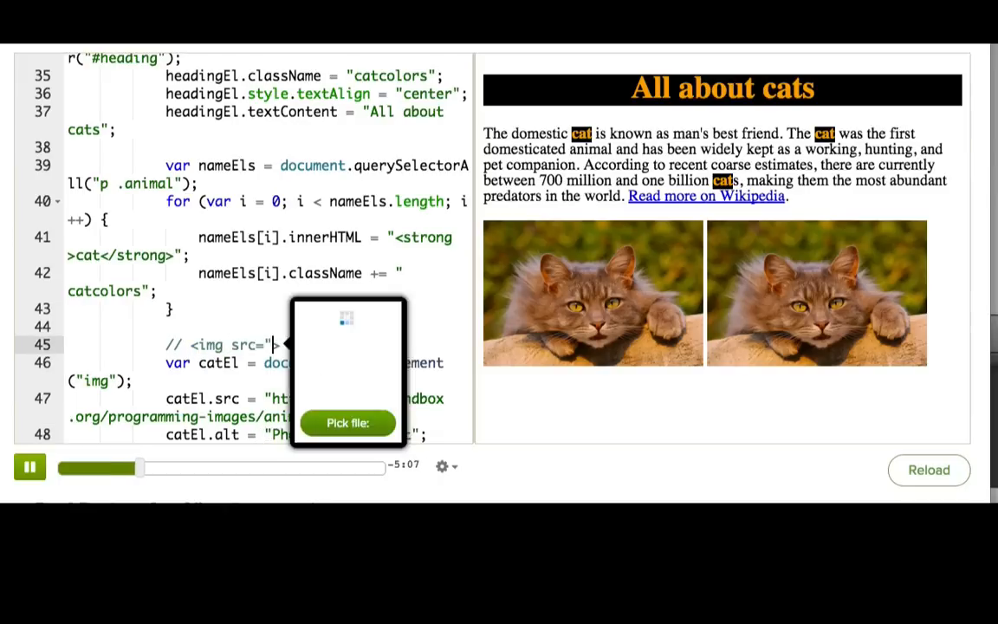
Complete the img comment with the cat.png src and Photo of cute cat alt attributes
click(346, 423)
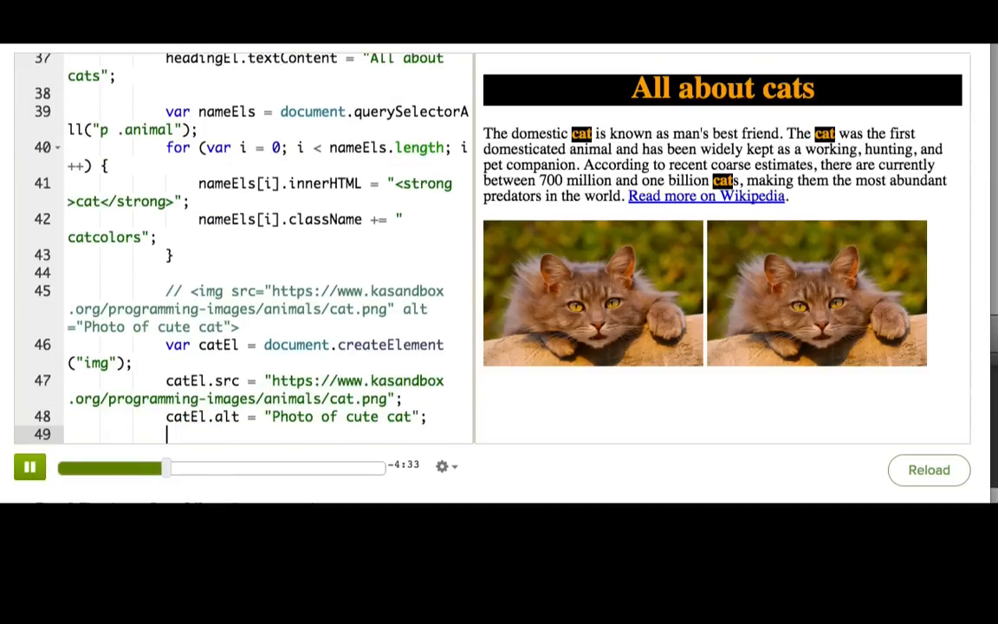
Add document.body.appendChild(catEl); so a third cat image appears in the preview
text(document.)
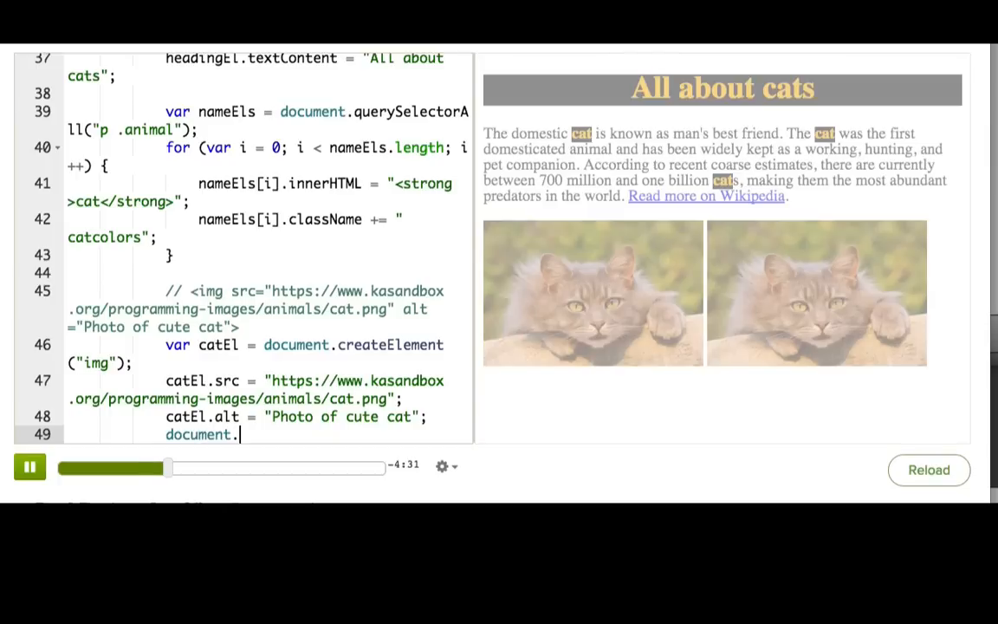
text(body.appendChild()
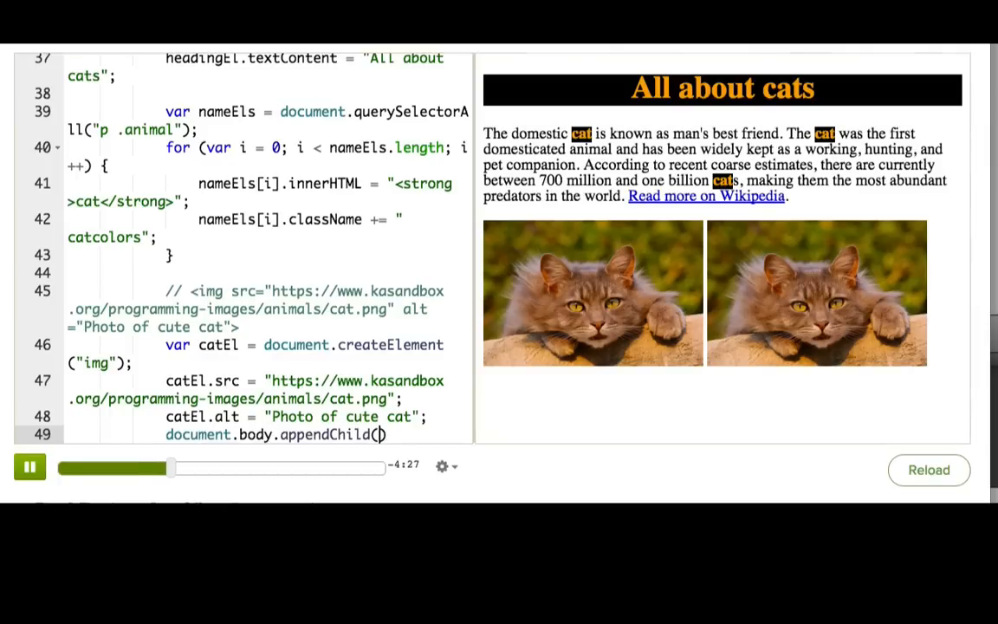
text(catEl)
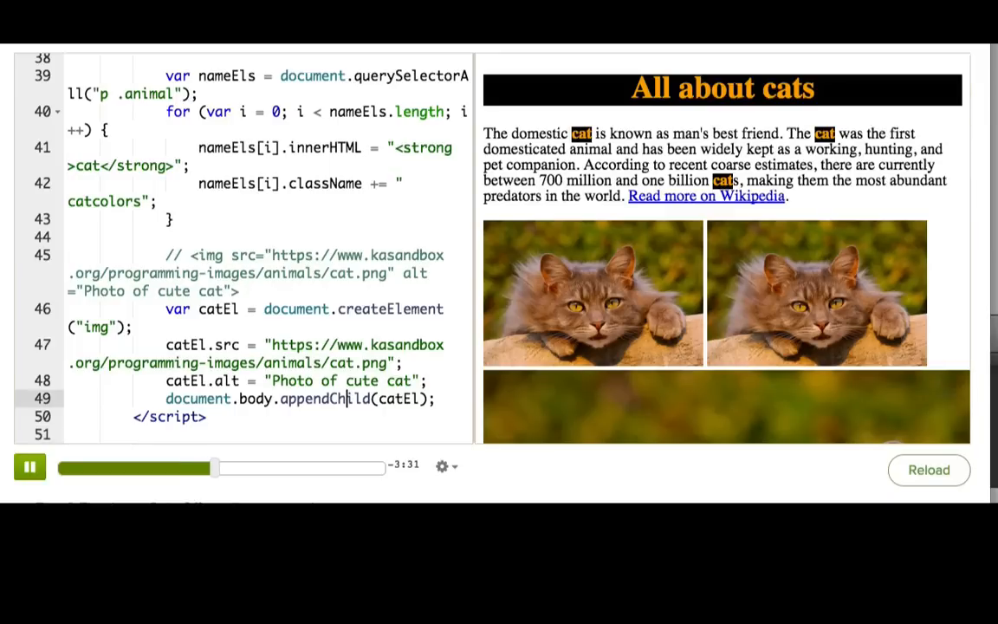
At the loop's top, create strongEl via createElement("strong") with textContent "cat"
click(121, 156)
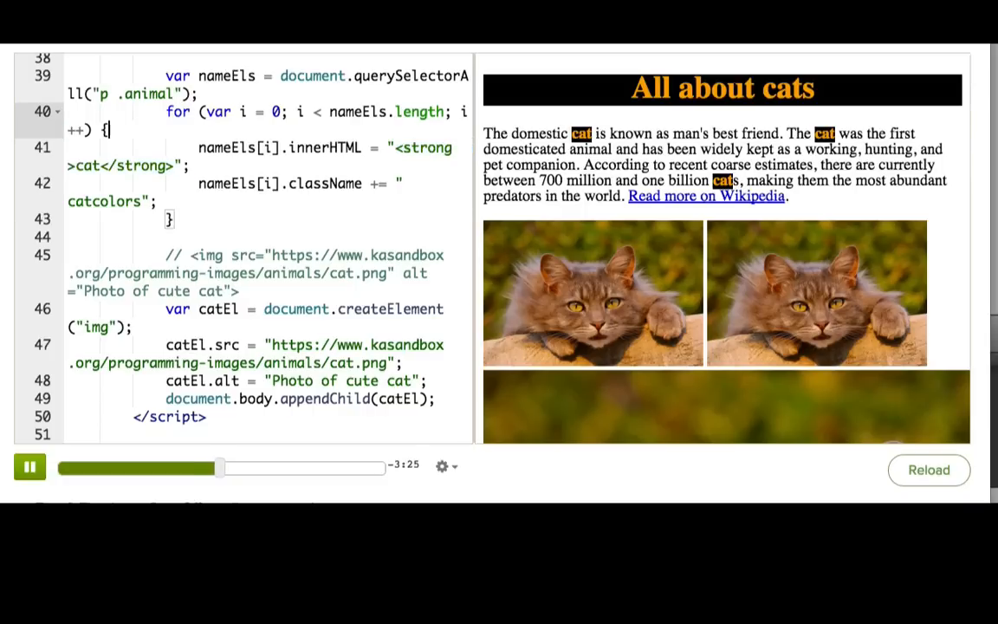
text(var strongEl =)
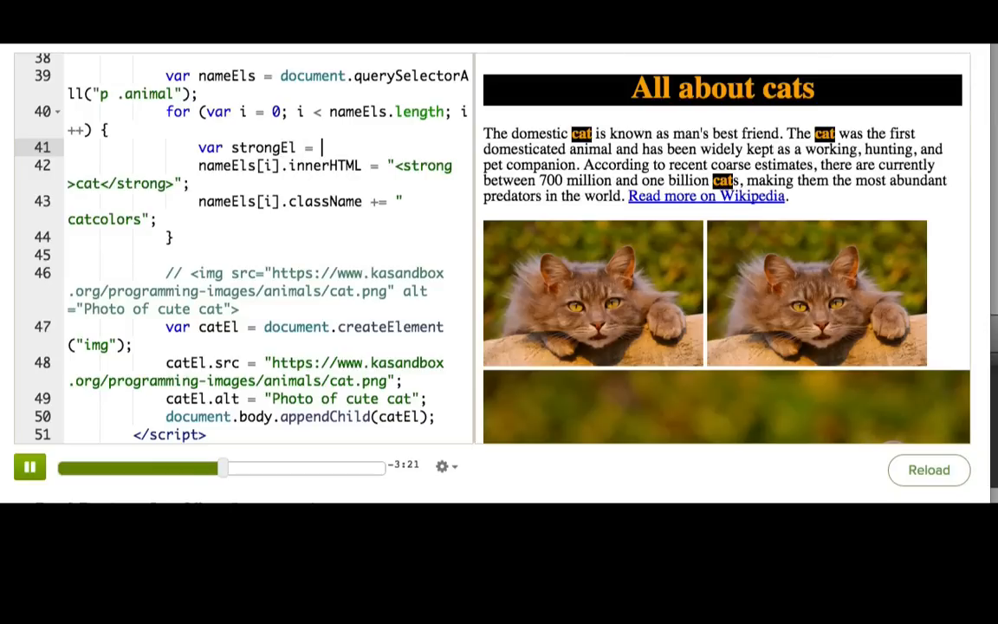
text(document.createElement("strong");)
text(strongEl.textContent = "cat";)
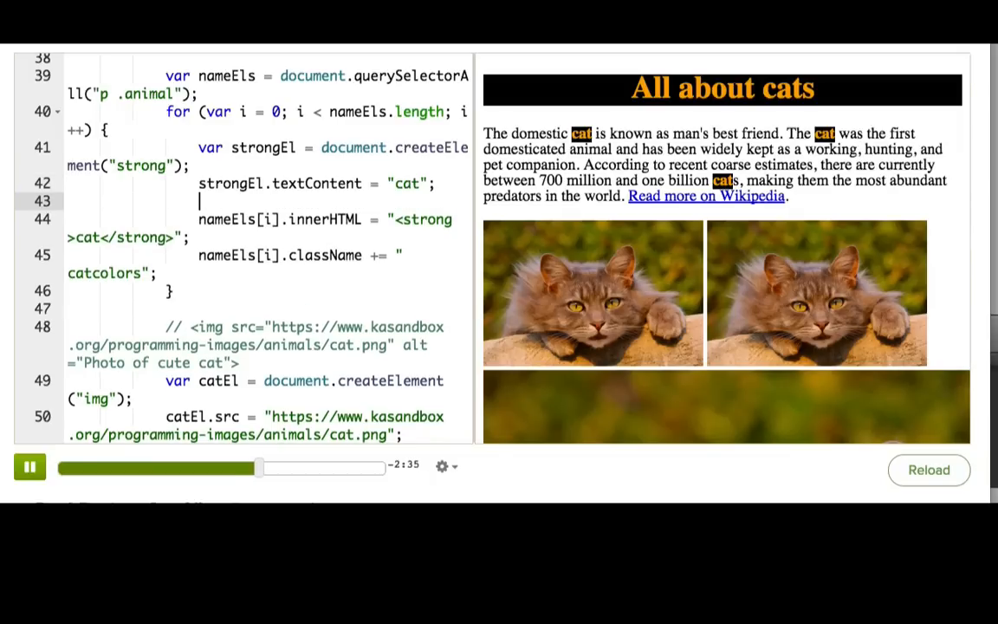
Create strongText via createTextNode("cat"), comment out the textContent line, start // <strong>
text(var strongTe)
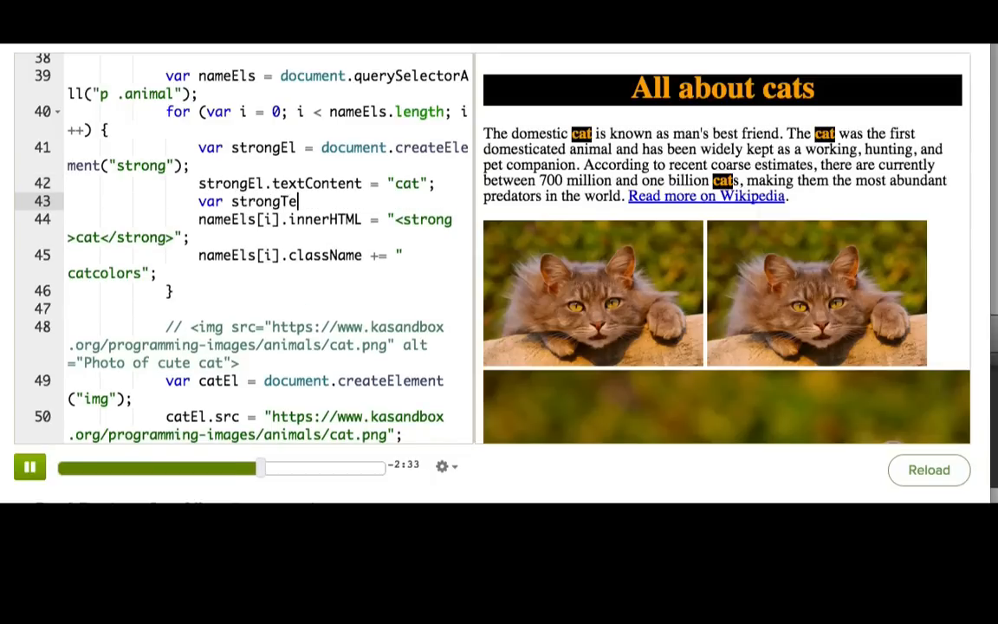
text(xt = document.c)
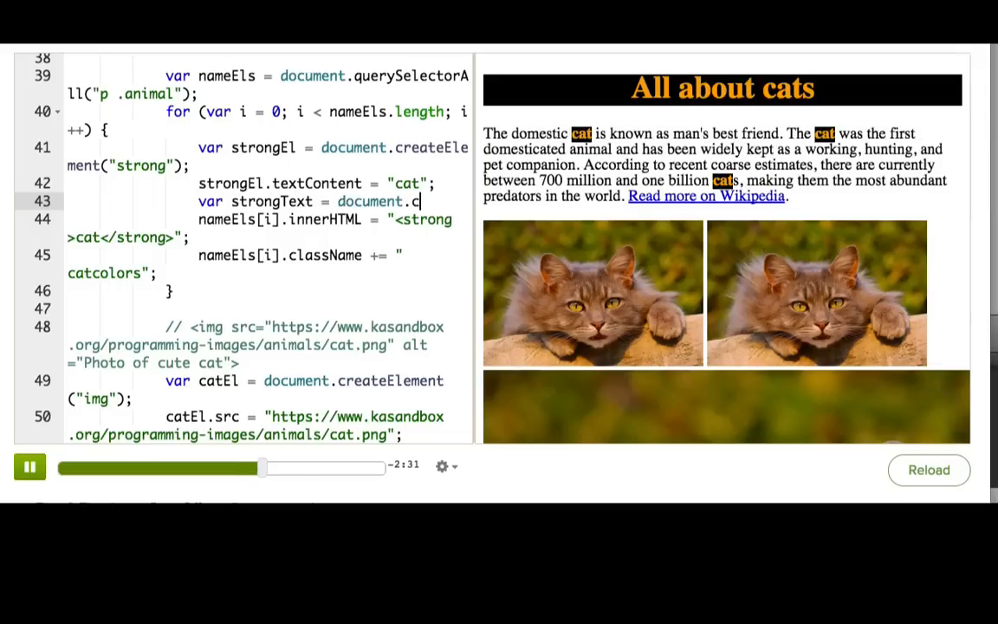
text(createTx)
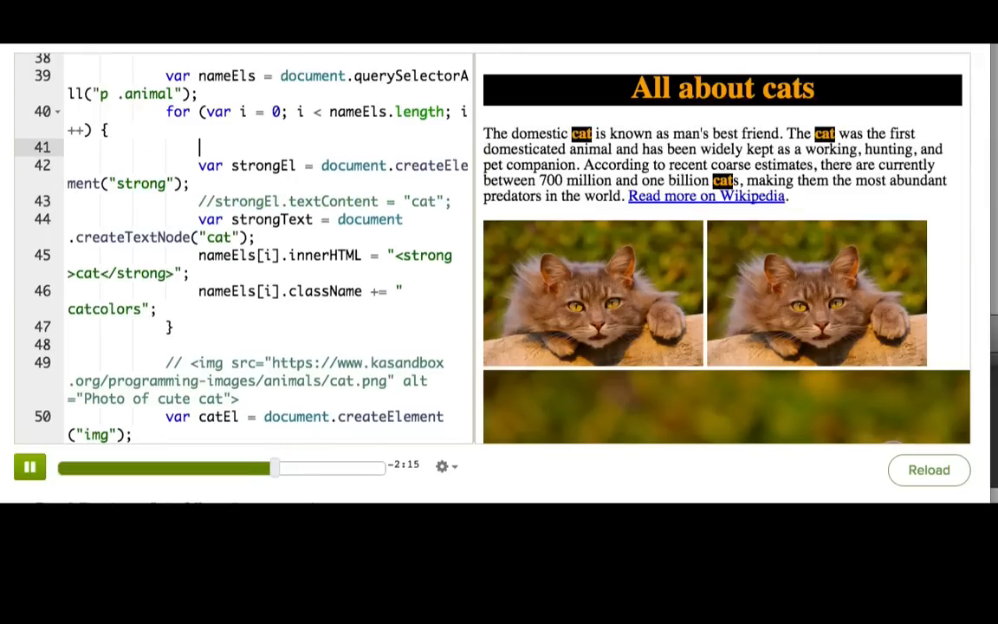
text(// <strong>)
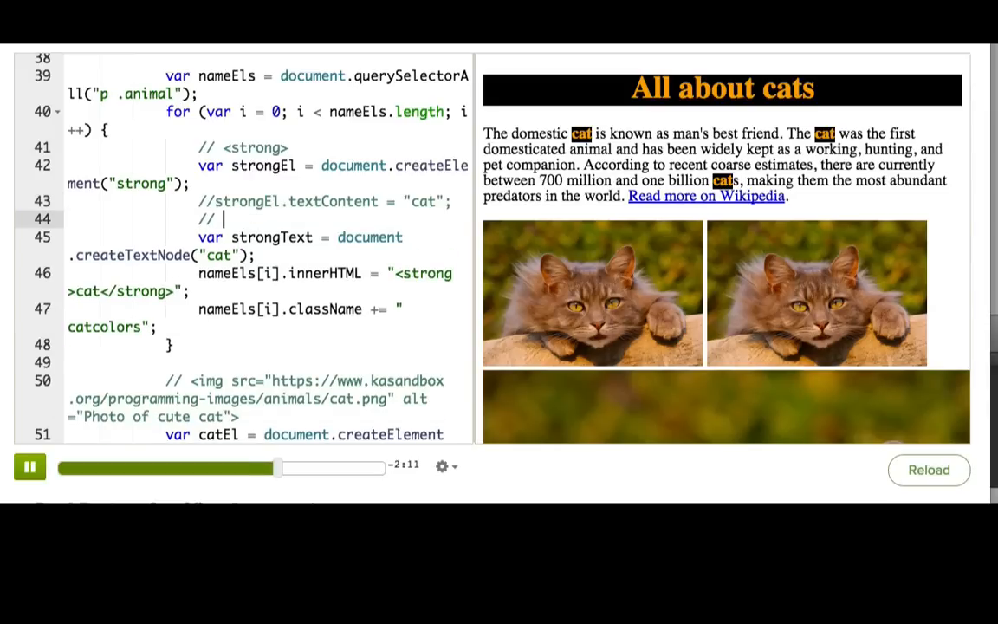
Add the // "cat" comment and strongEl.appendChild(strongText);
text('cat)
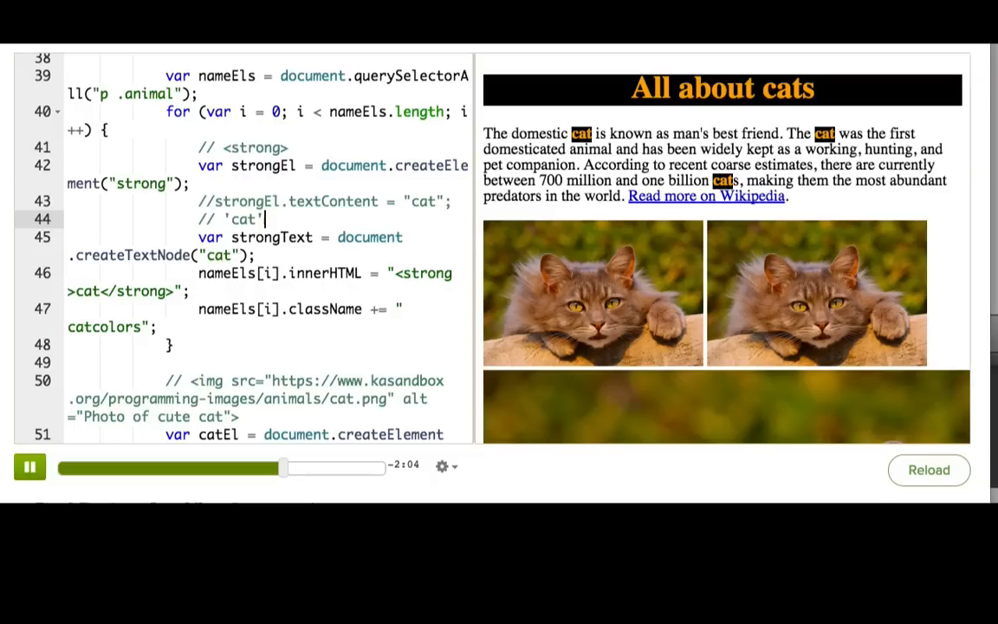
double_click(242, 218)
text(strongEl.appendC)
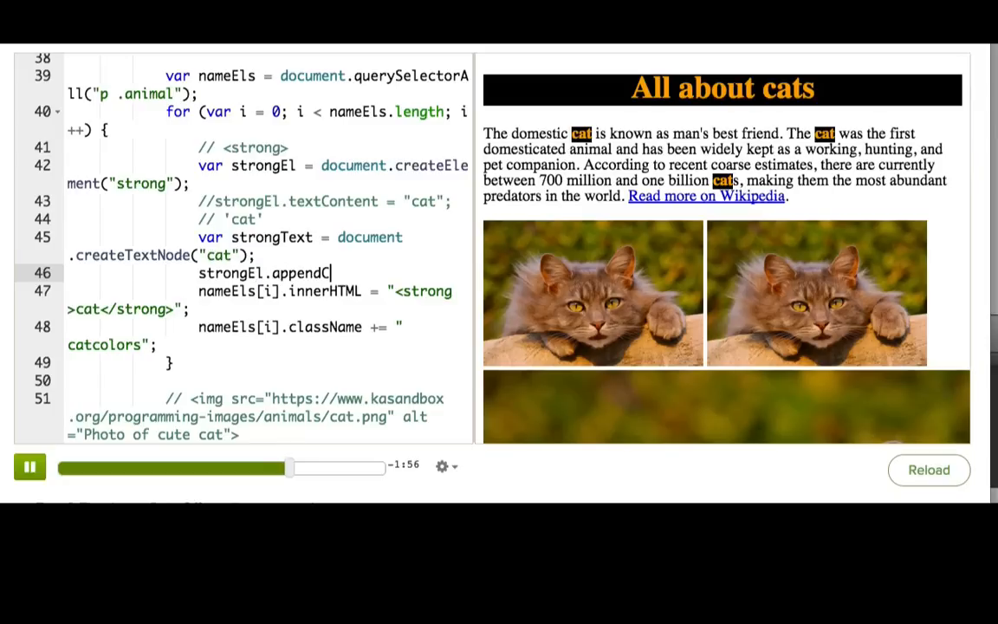
text(hild(strongText);)
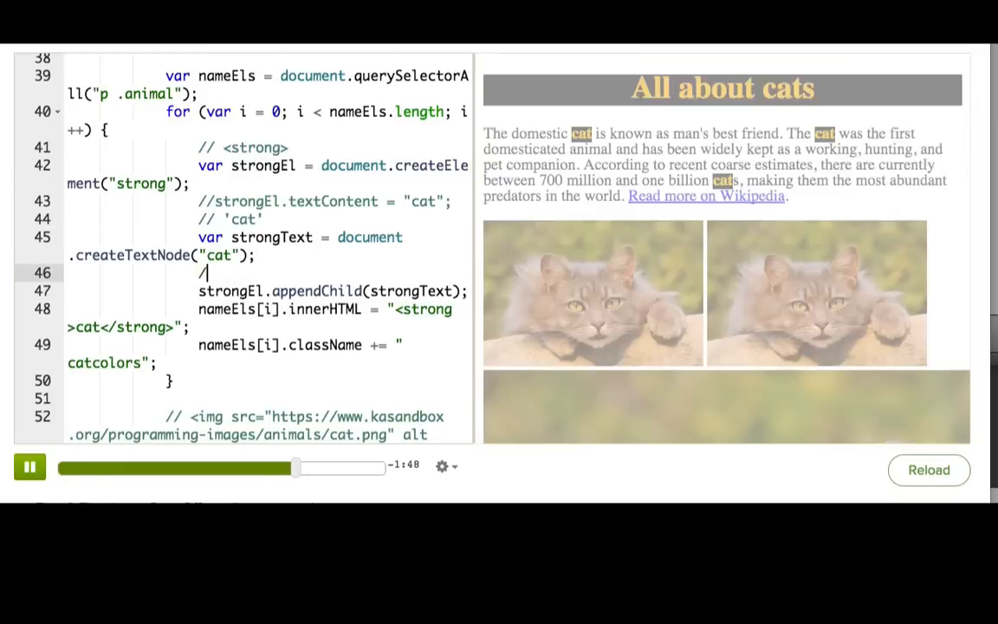
Write a comment showing the resulting <strong>cat</strong> markup
text(/ <strong>cat)
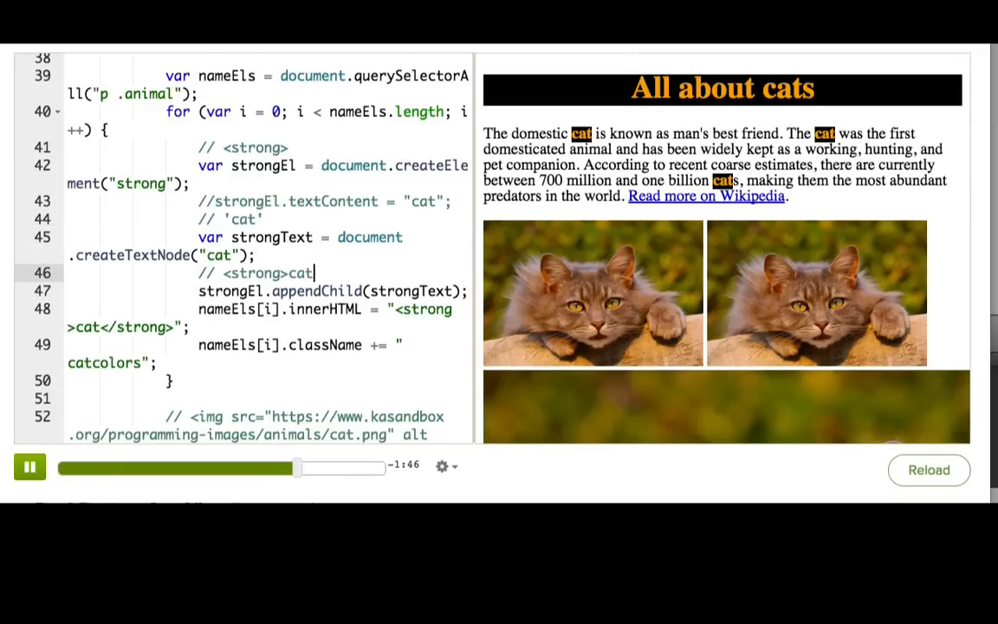
text(</strong)
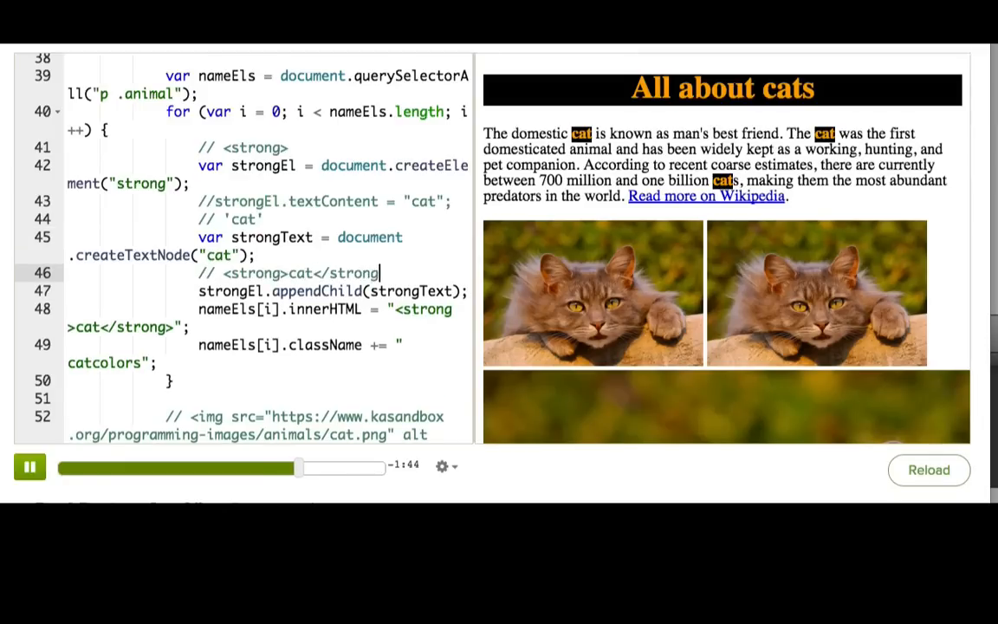